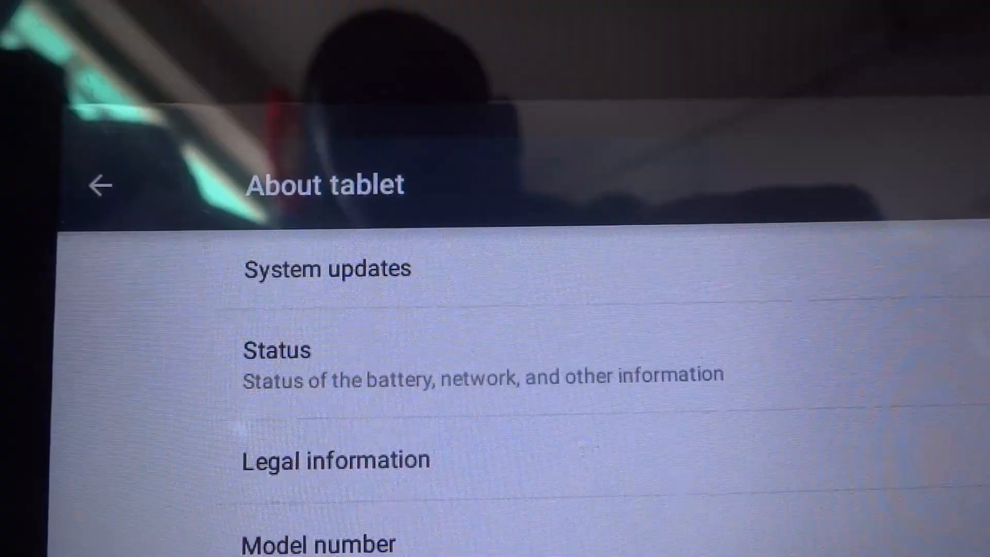
Step: Pull down the notification shade and quick settings, then go to the full Settings list
scroll(down, 3)
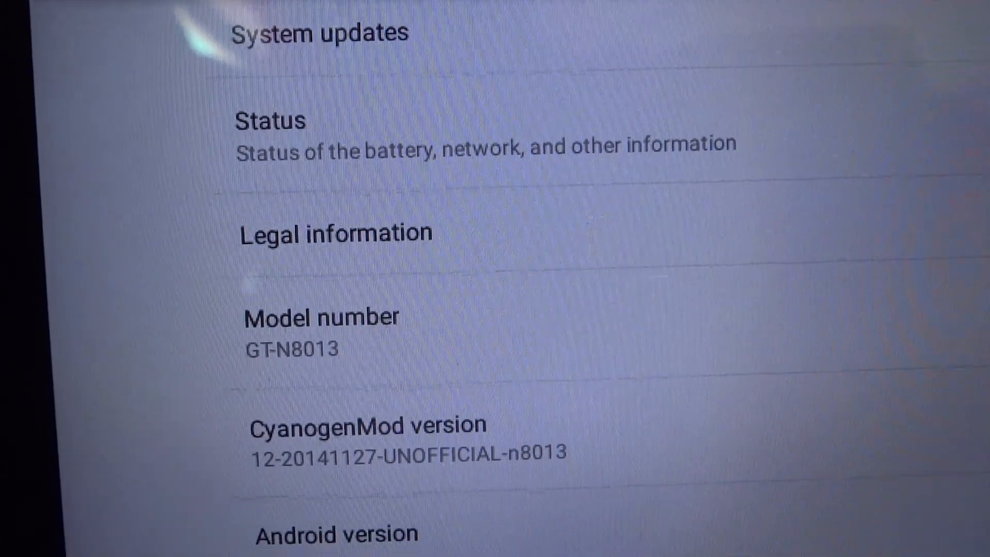
scroll(down, 3)
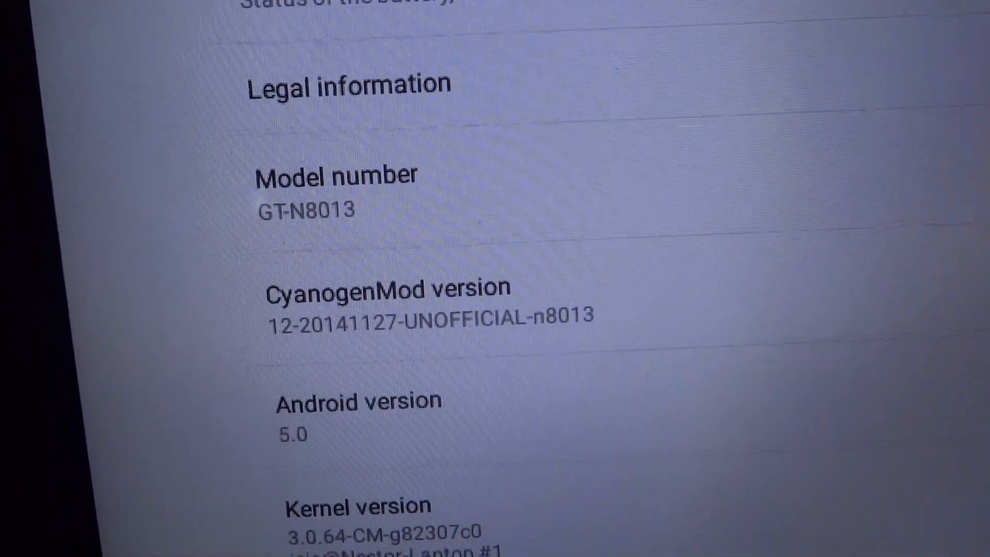
scroll(down, 3)
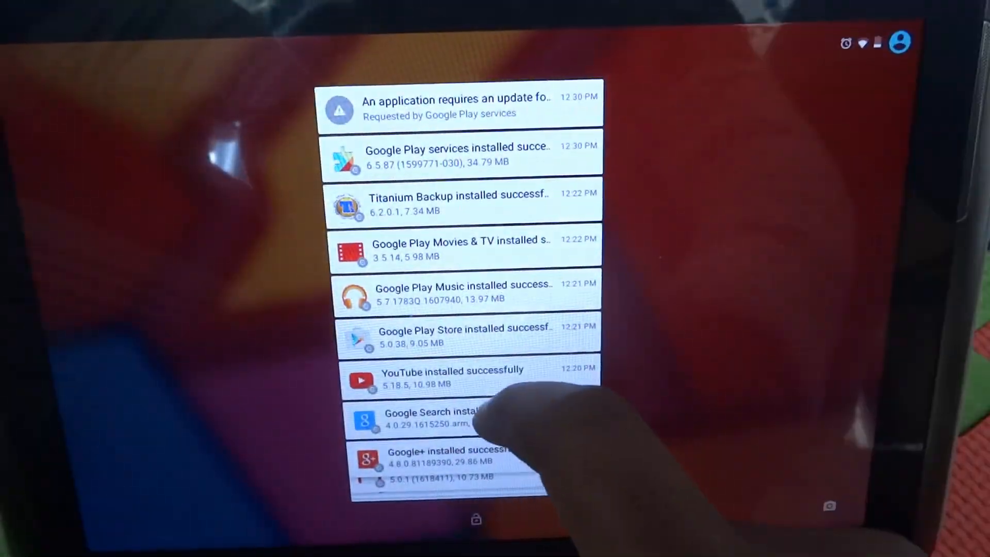
scroll(down, 3)
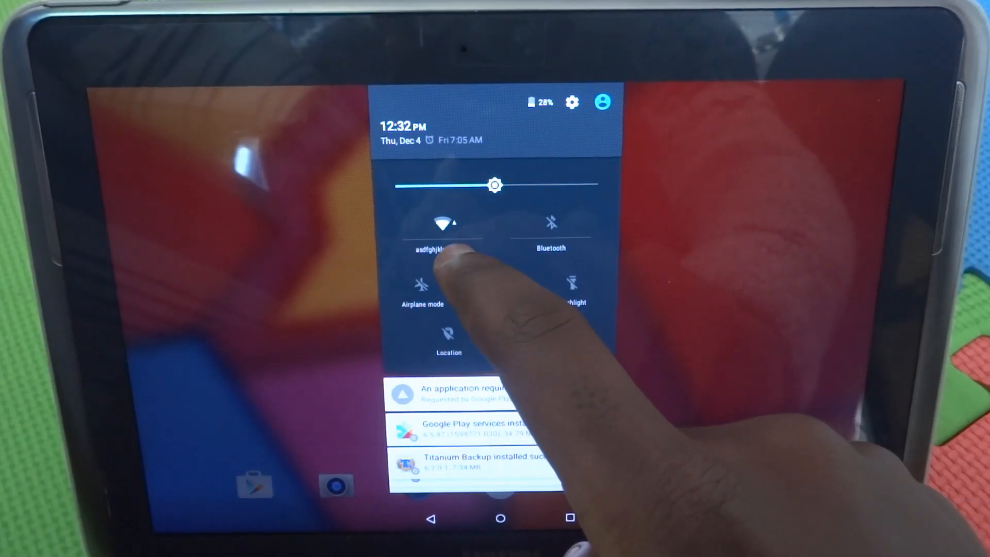
click(445, 248)
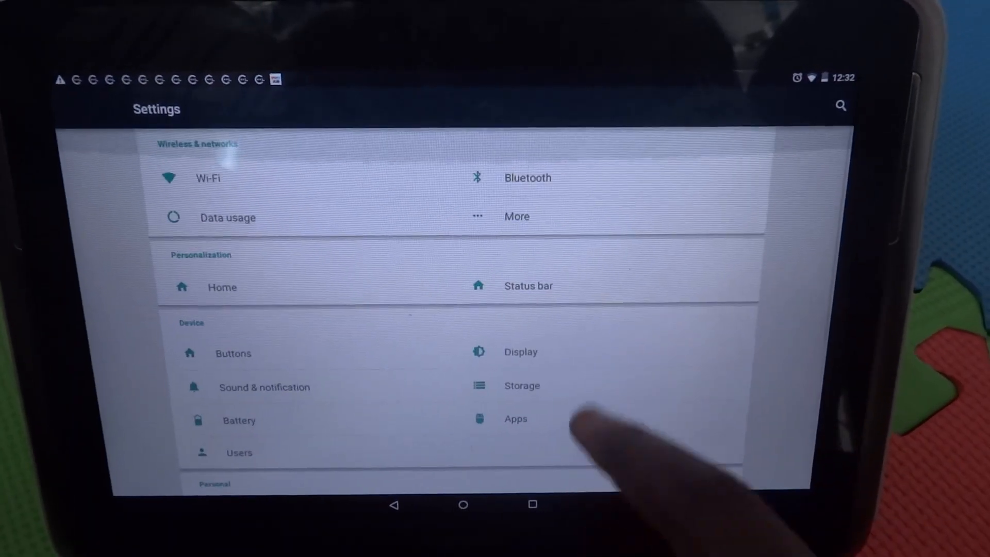
Step: Leave the Settings list and return to the home screen with the app dock
click(461, 504)
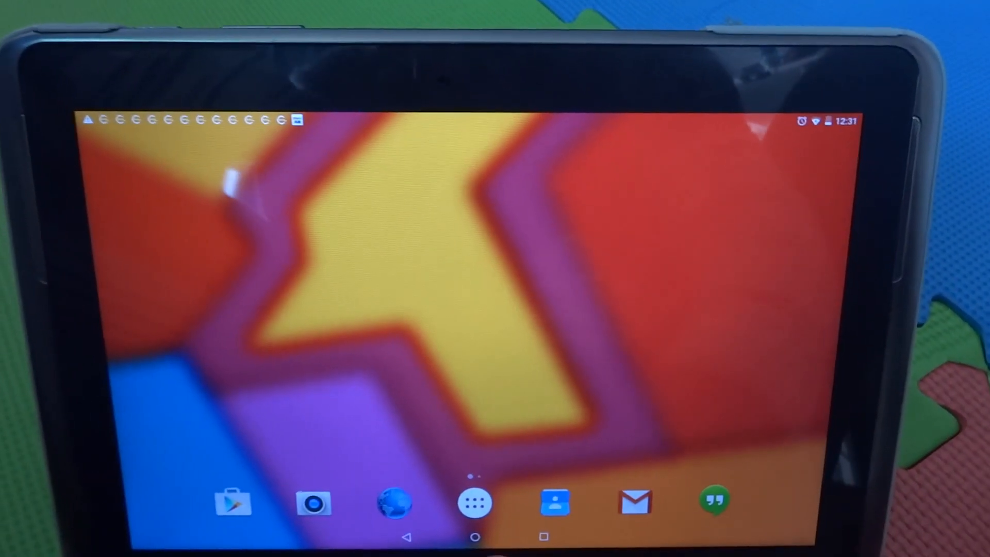
Step: Show all installed apps in the drawer, then reach the Battery screen at 28% charge
click(475, 501)
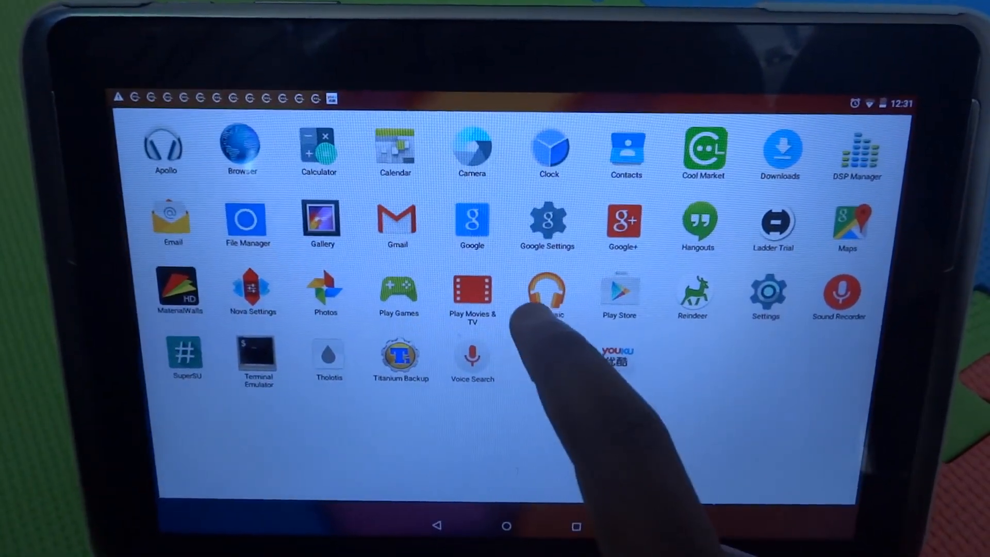
click(547, 221)
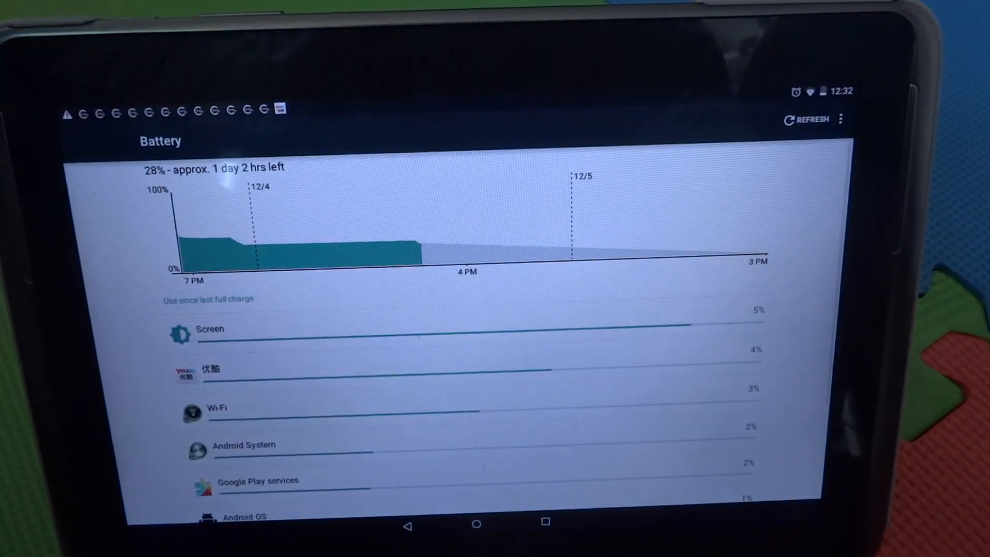
Step: View Screen battery use details (1h 30m on), then back out to the Settings list
scroll(down, 3)
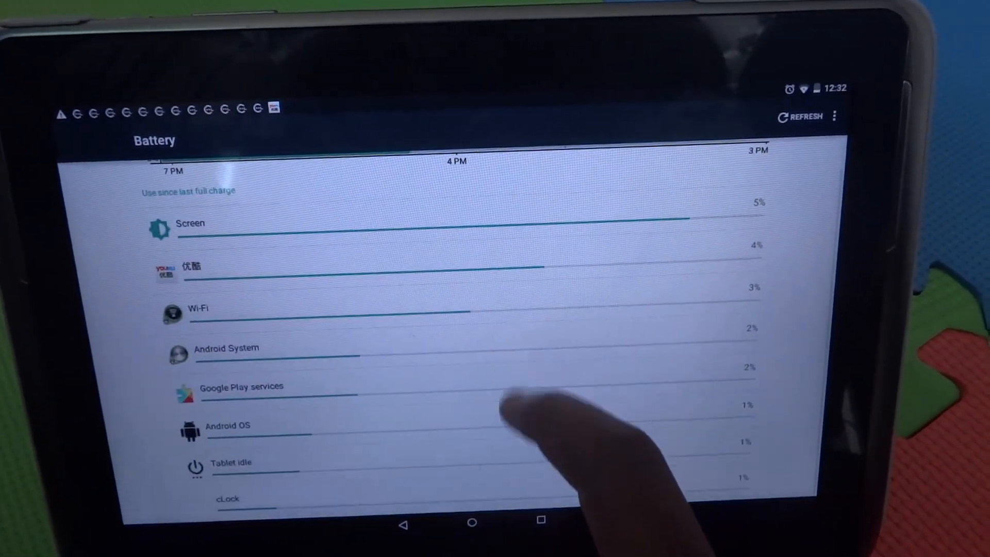
click(189, 224)
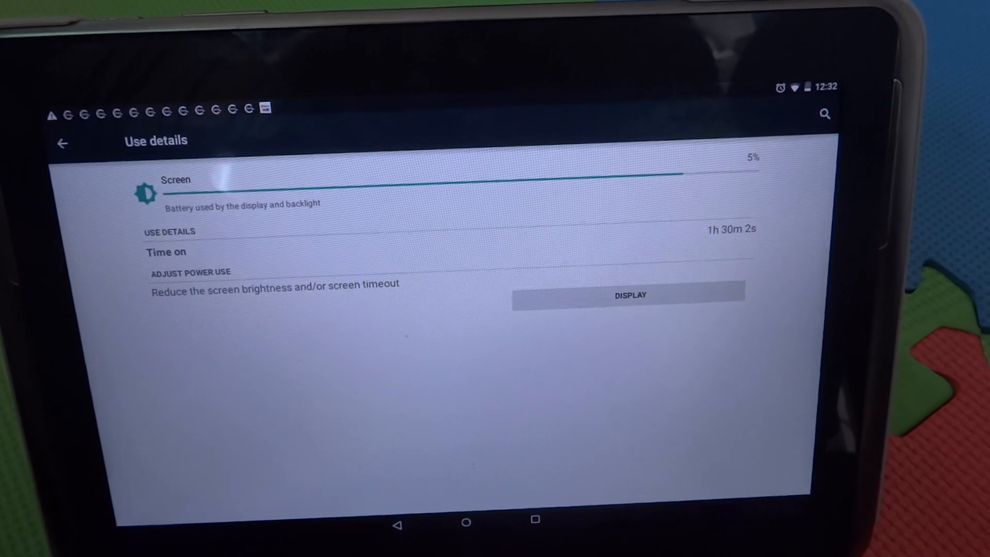
click(61, 143)
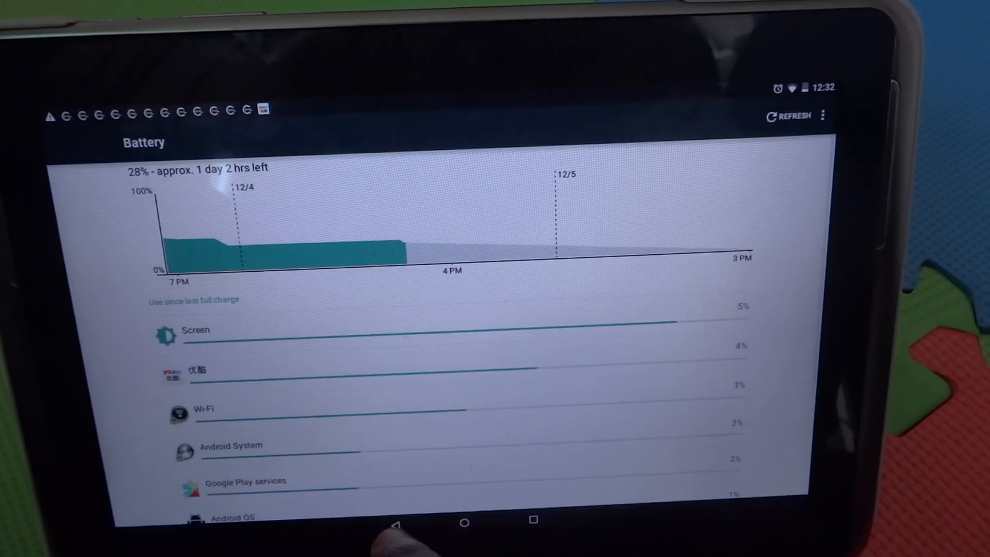
click(465, 522)
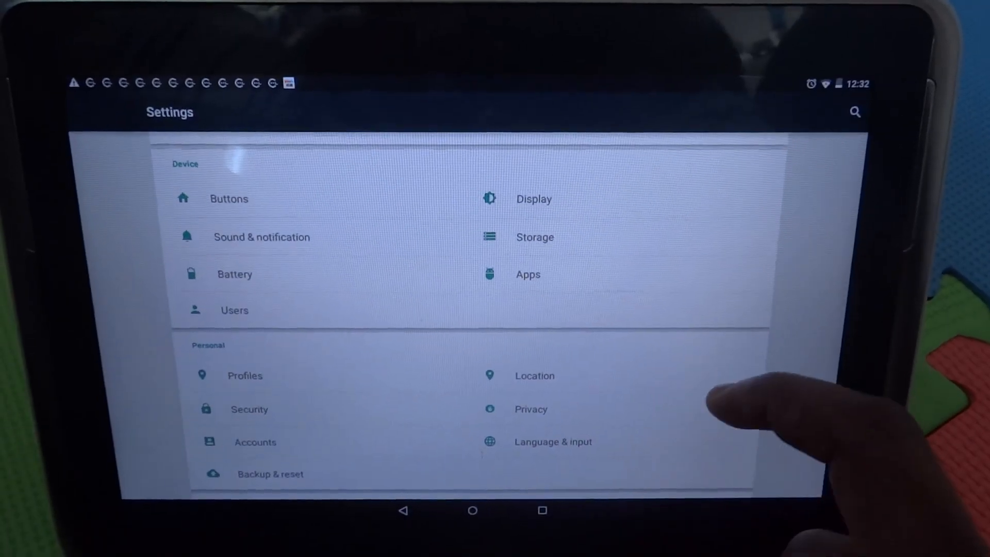
scroll(down, 3)
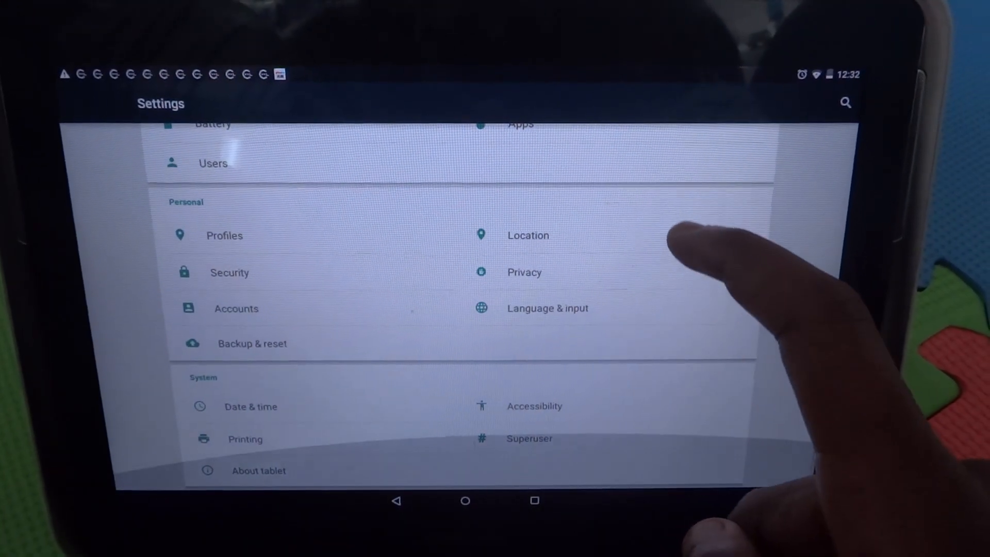